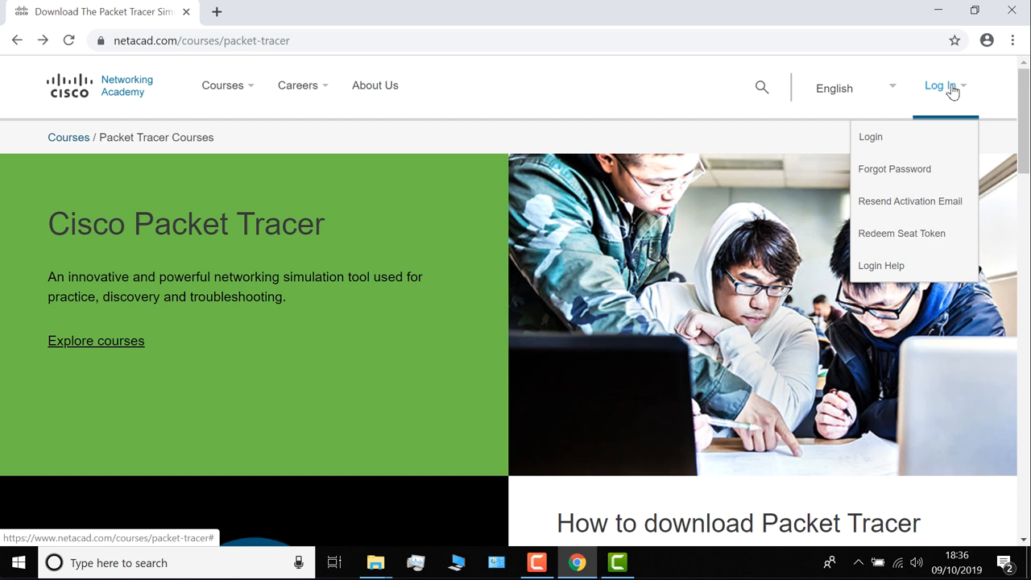
Log in to NetAcad and dismiss the Cisco.com authentication notice
left_click(870, 135)
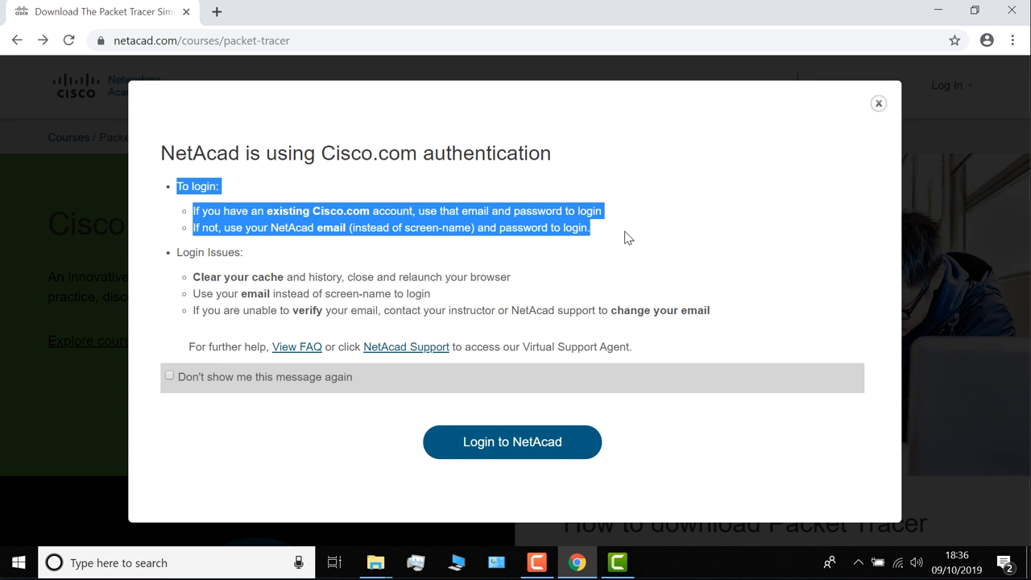
left_click(940, 87)
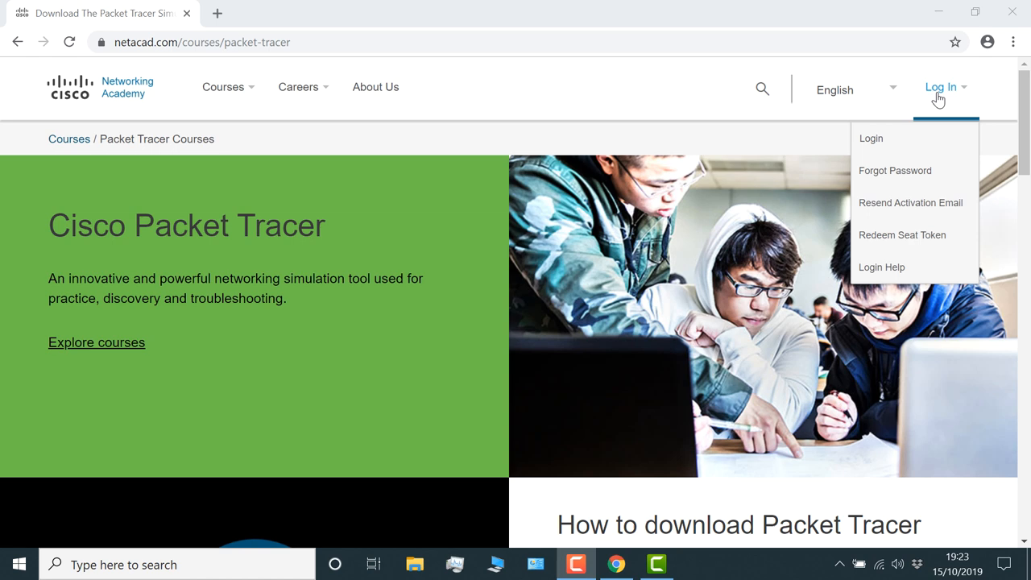
scroll("down", 3)
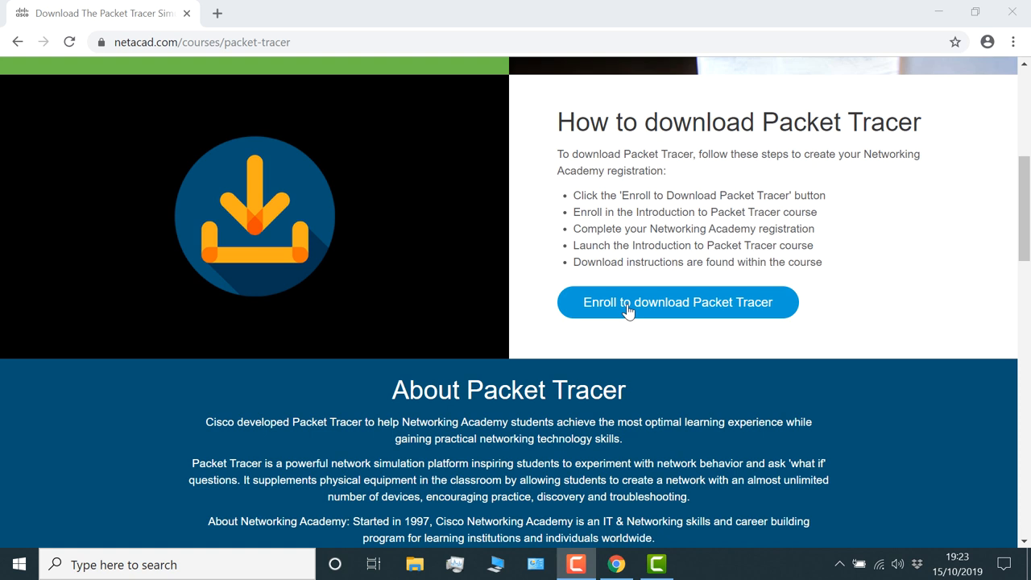
Enrol in Introduction to Packet Tracer in English, filling first name, last name and email, and submit
left_click(677, 302)
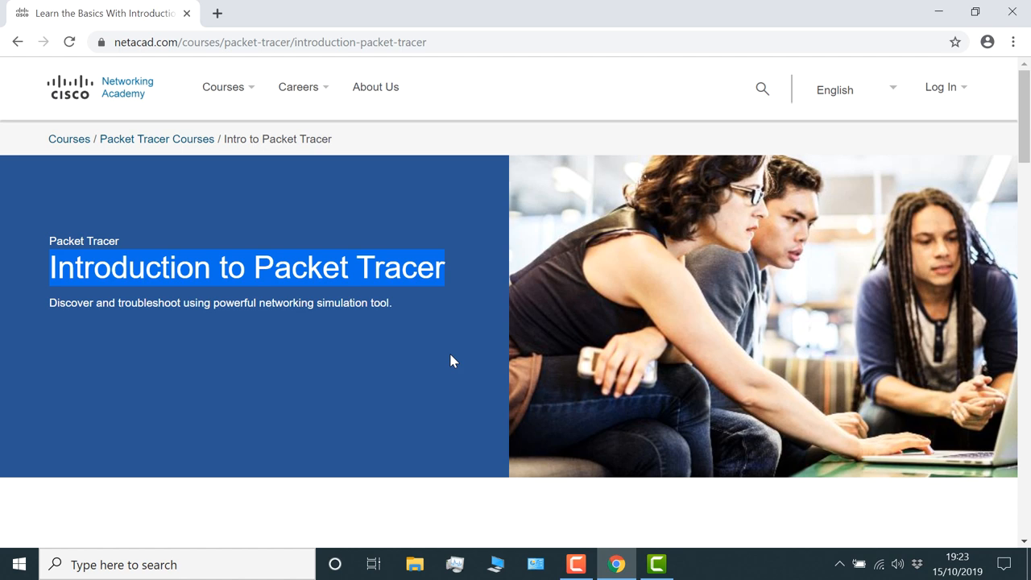
scroll("down", 3)
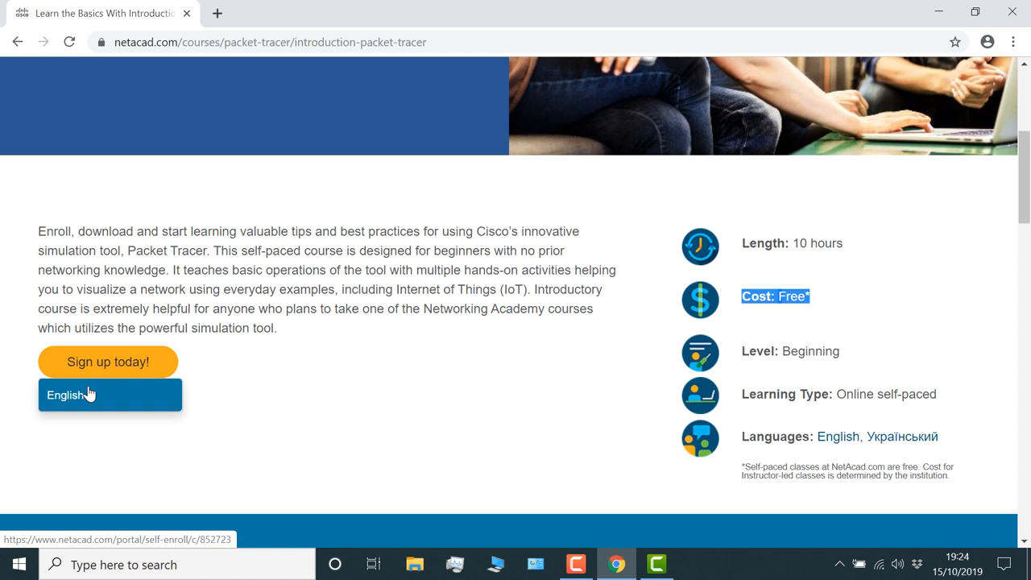
left_click(108, 361)
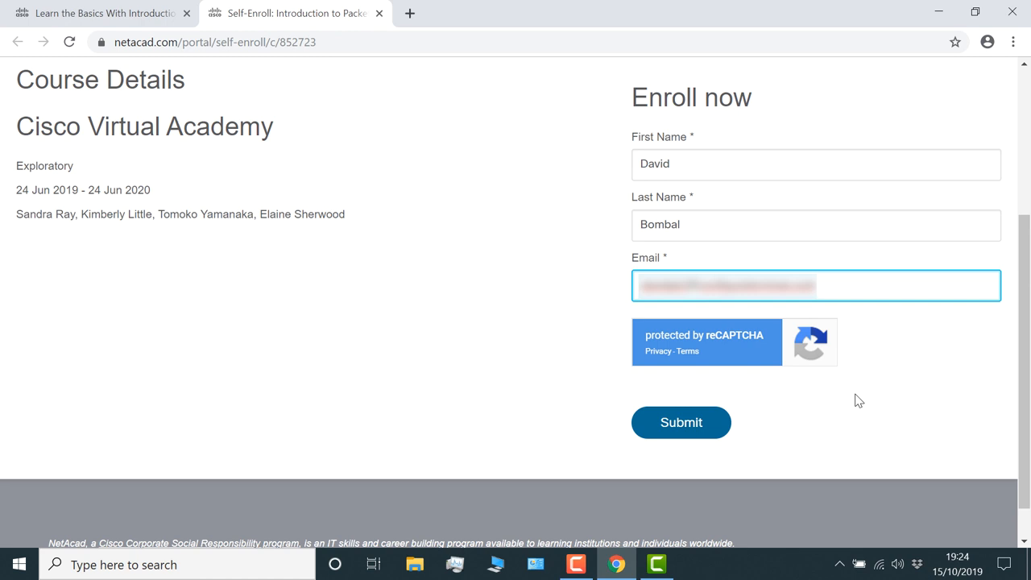
left_click(680, 422)
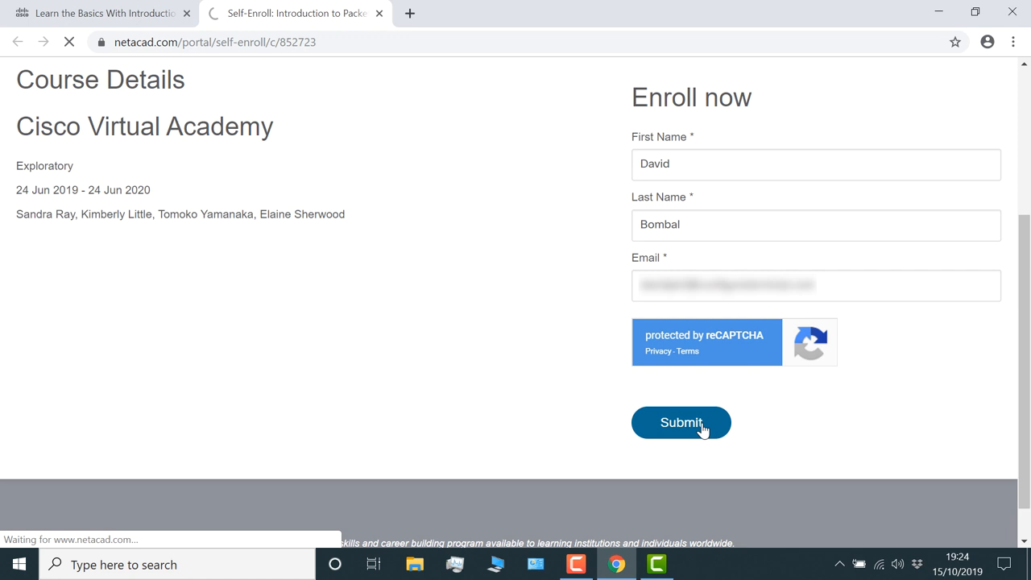
Confirm the enrolment and reach the Cisco account registration form via the emailed Get Started link
left_click(679, 422)
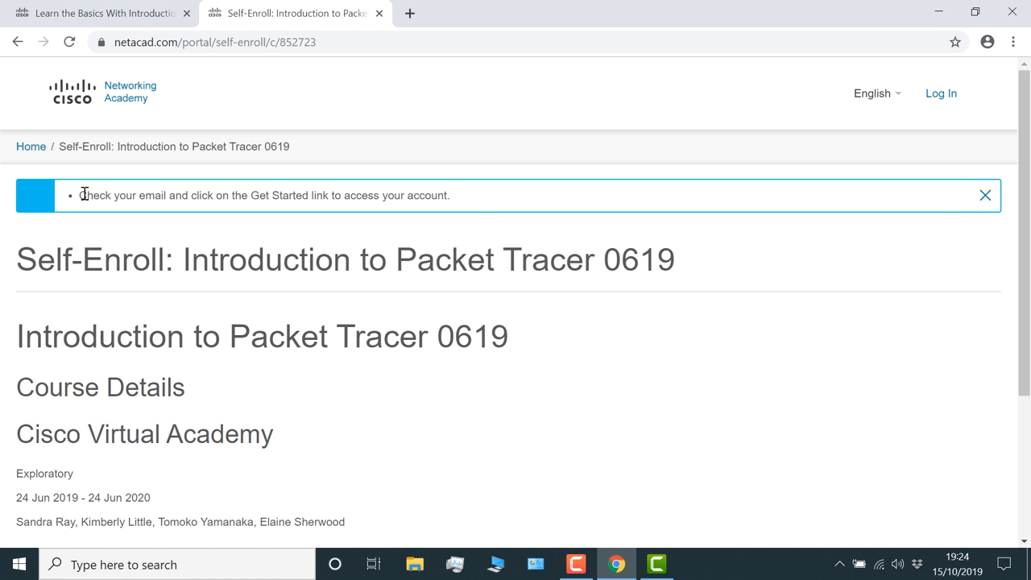
scroll("down", 3)
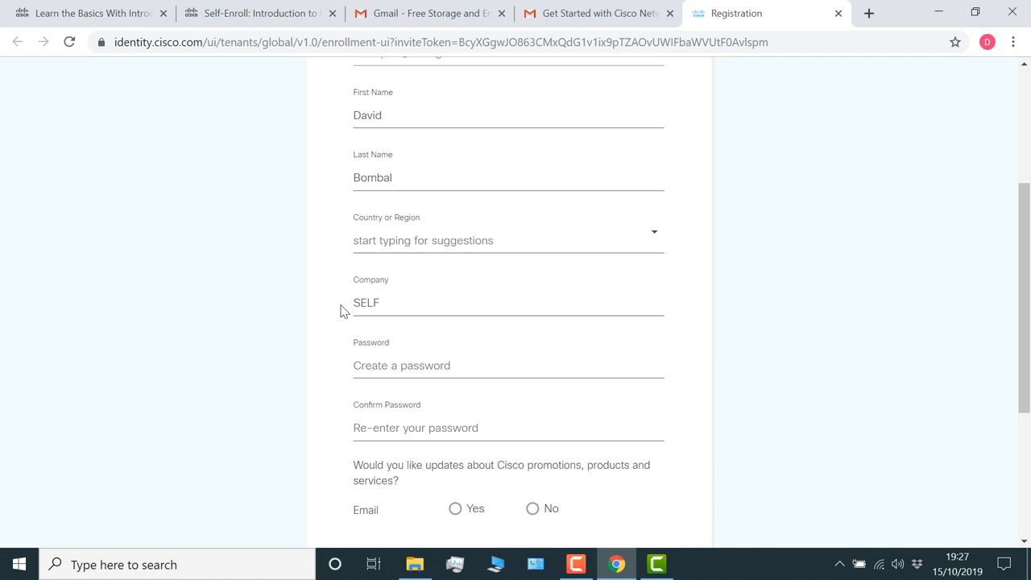
Register the Cisco account with United States, password, captcha and no promotional emails
left_click(378, 303)
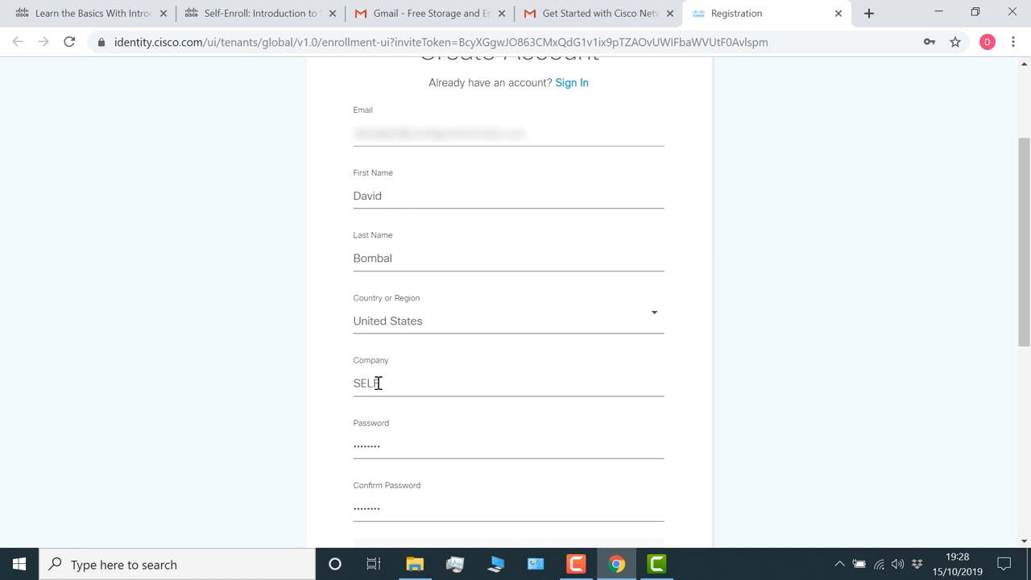
scroll("down", 3)
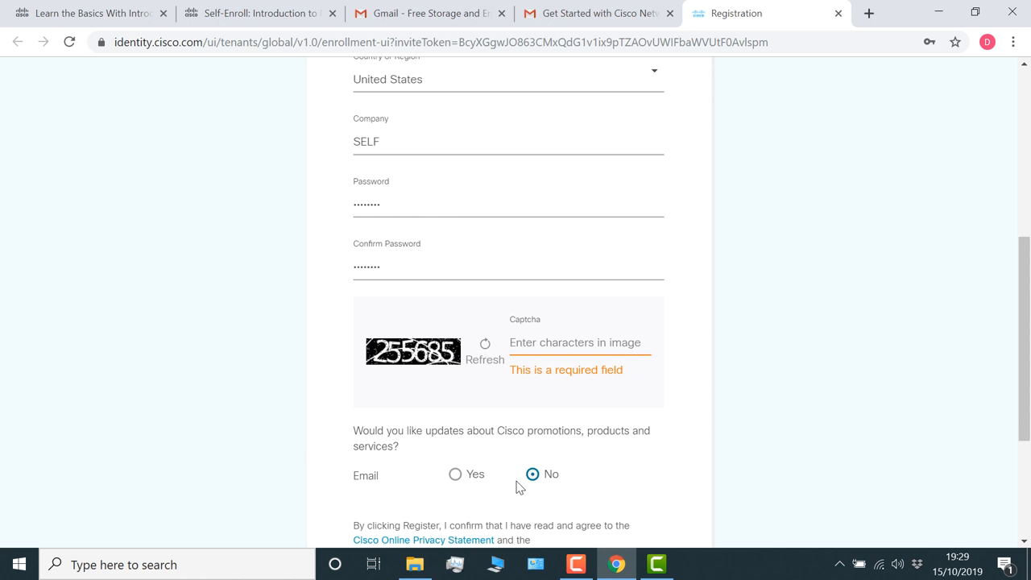
scroll("down", 3)
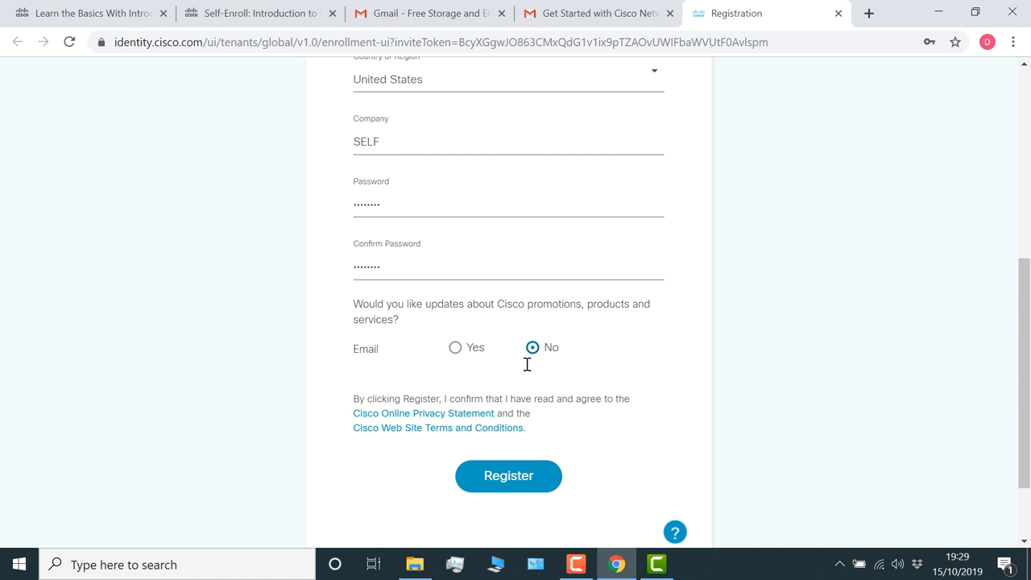
left_click(508, 475)
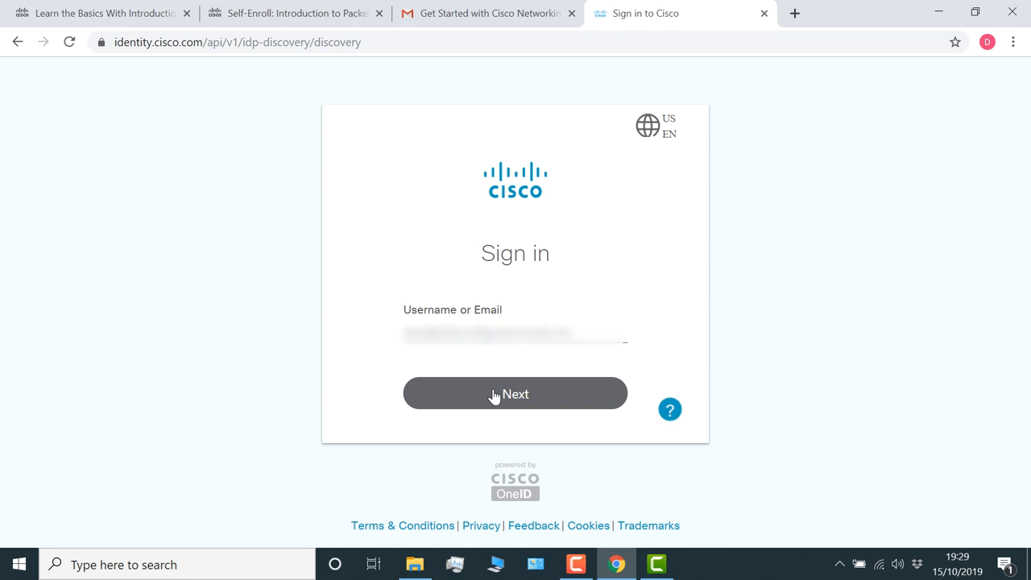
Sign in and answer the activation questionnaire: networking experience level, birth date and race/ethnicity
left_click(515, 393)
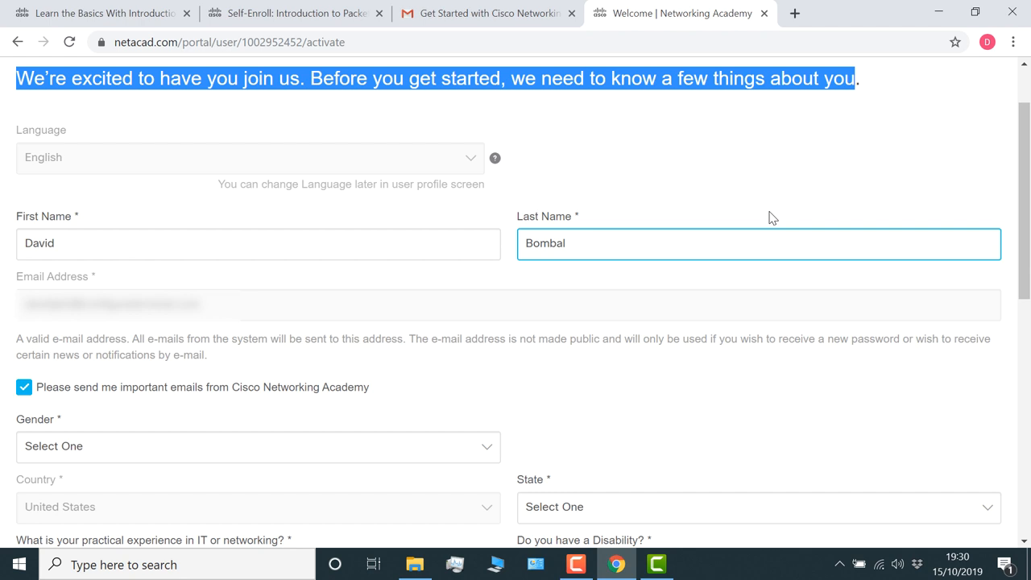
scroll("down", 3)
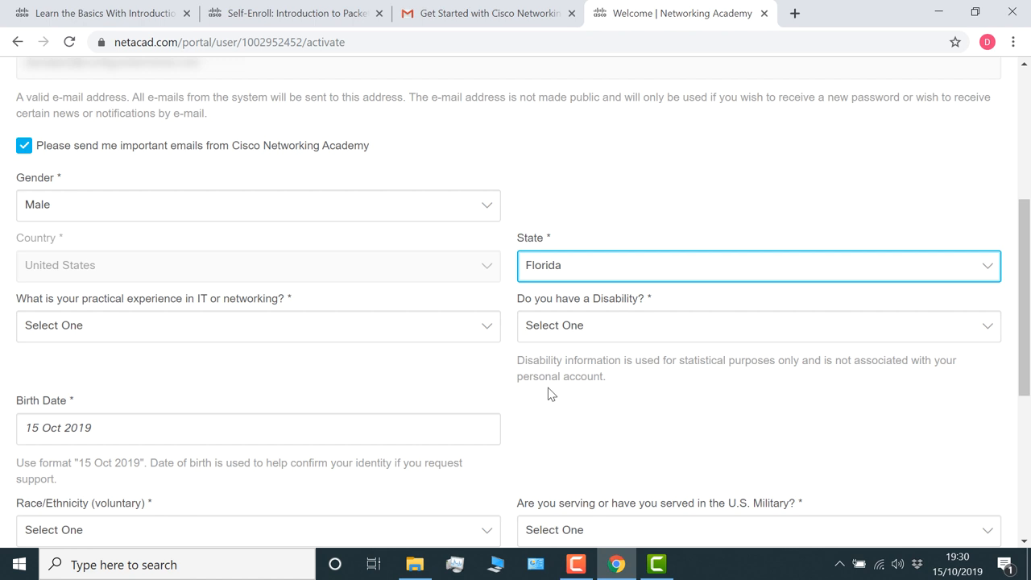
left_click(258, 326)
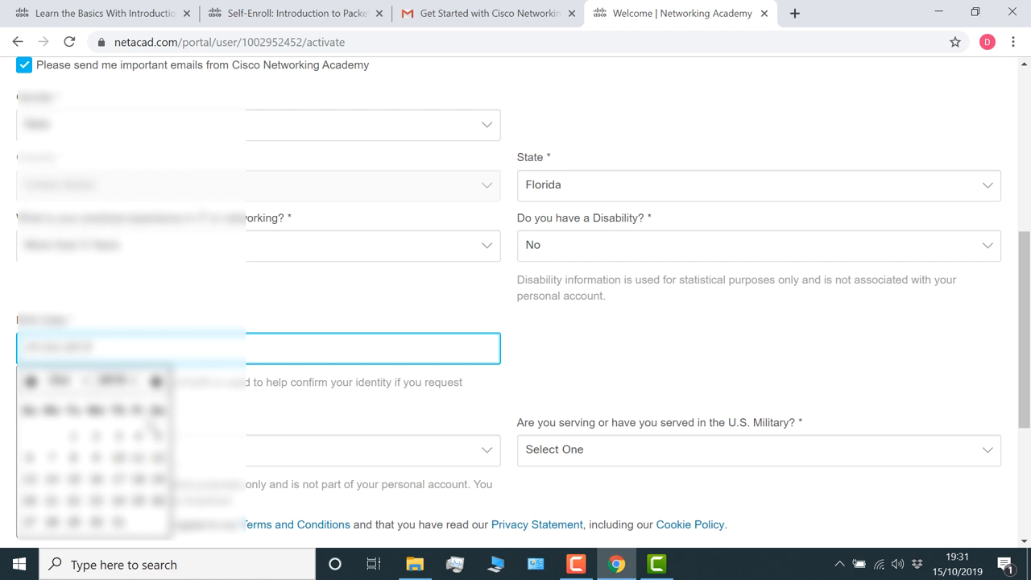
left_click(258, 287)
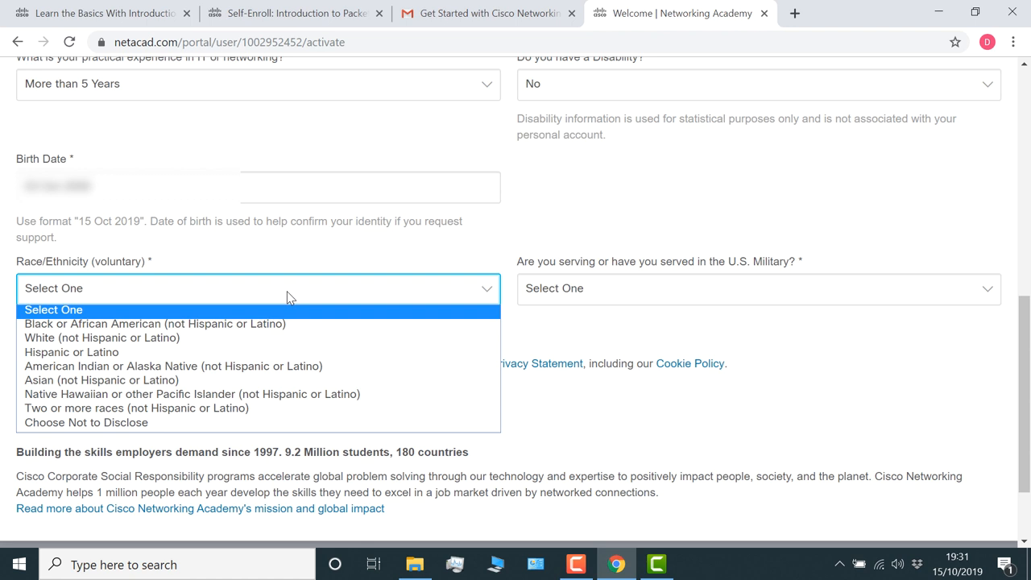
left_click(85, 422)
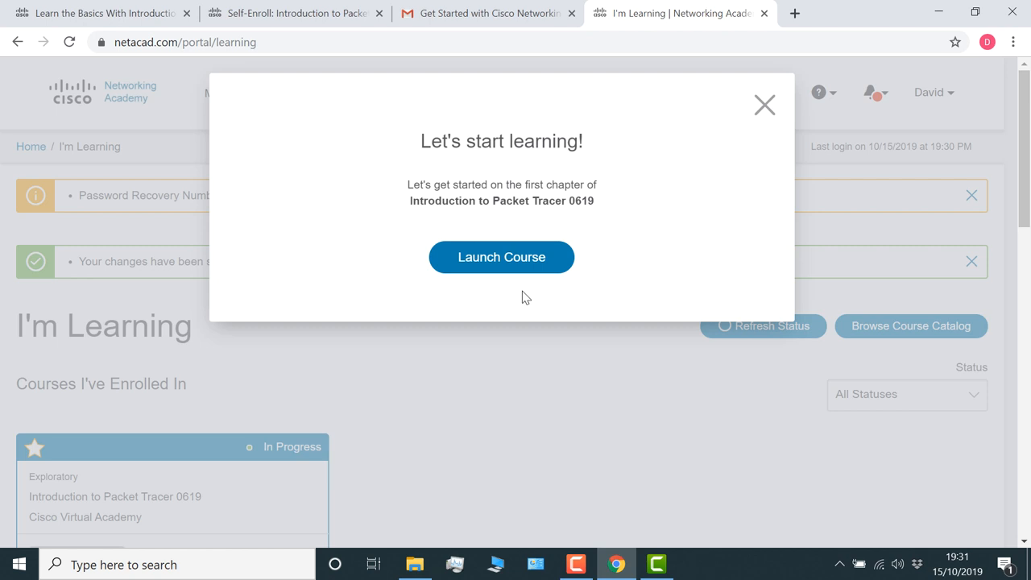
Download the Packet Tracer 7.2.2 64-bit Windows installer from Resources > Download Packet Tracer
left_click(764, 104)
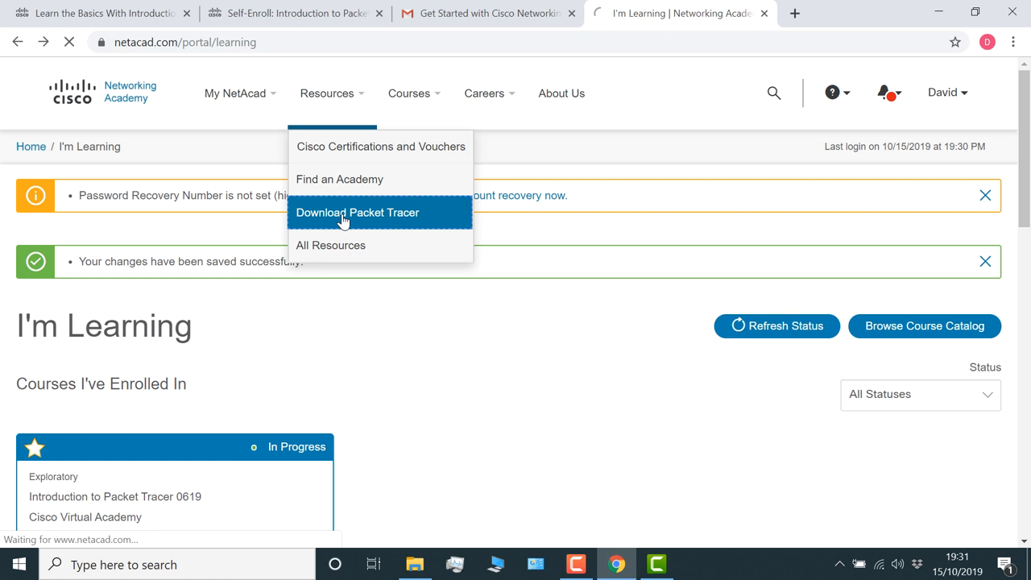
left_click(357, 213)
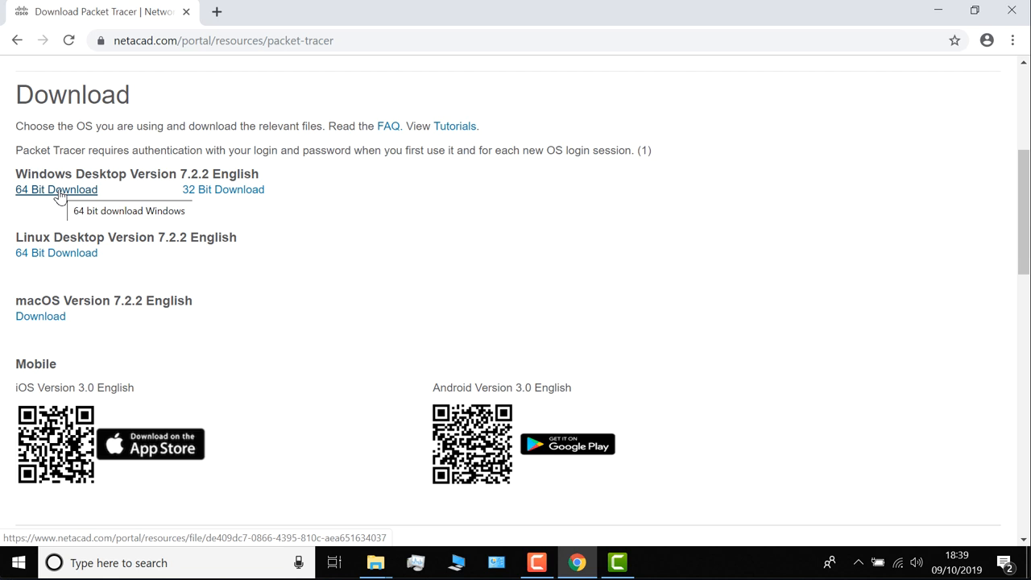
mouse_move(57, 251)
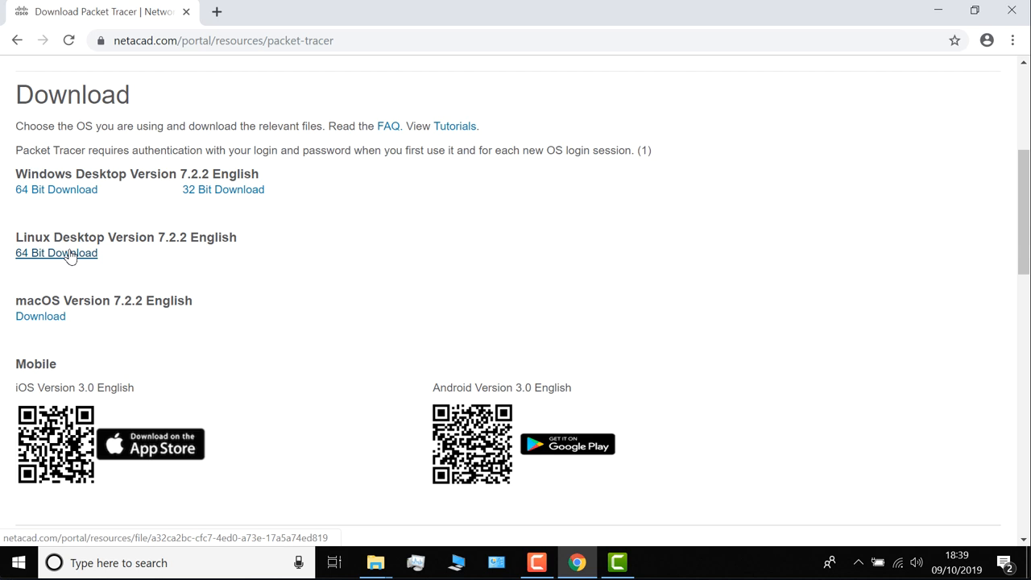
left_click(55, 190)
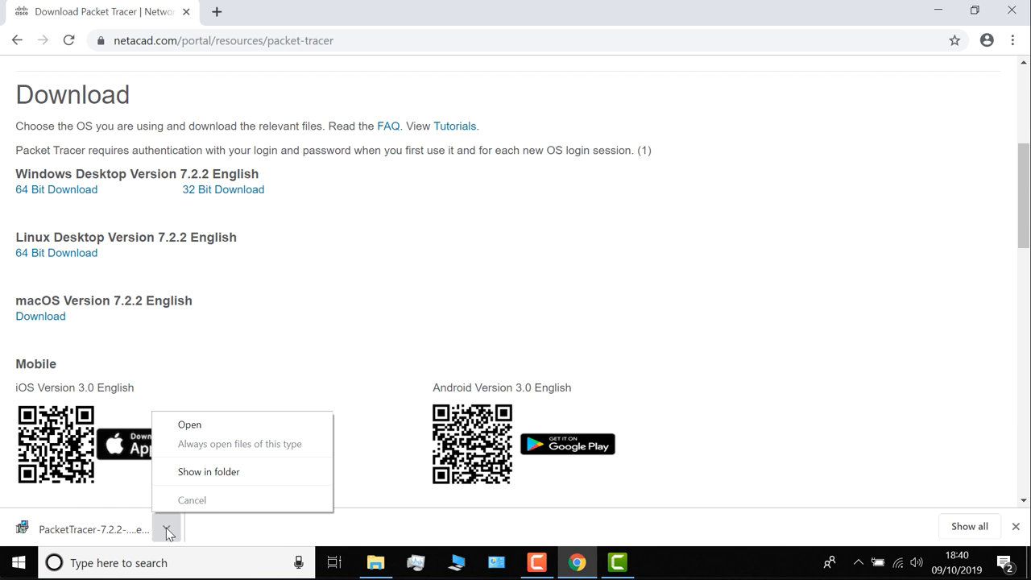
Run PacketTracer-7.2.2-win64-setup from Downloads and choose Install anyway at the Store warning
left_click(209, 471)
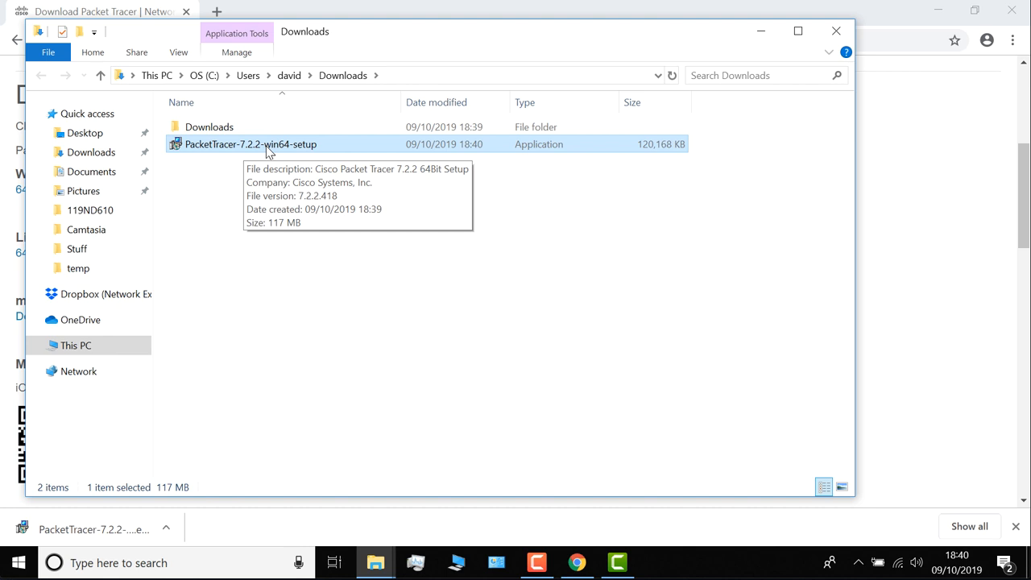
double_click(250, 144)
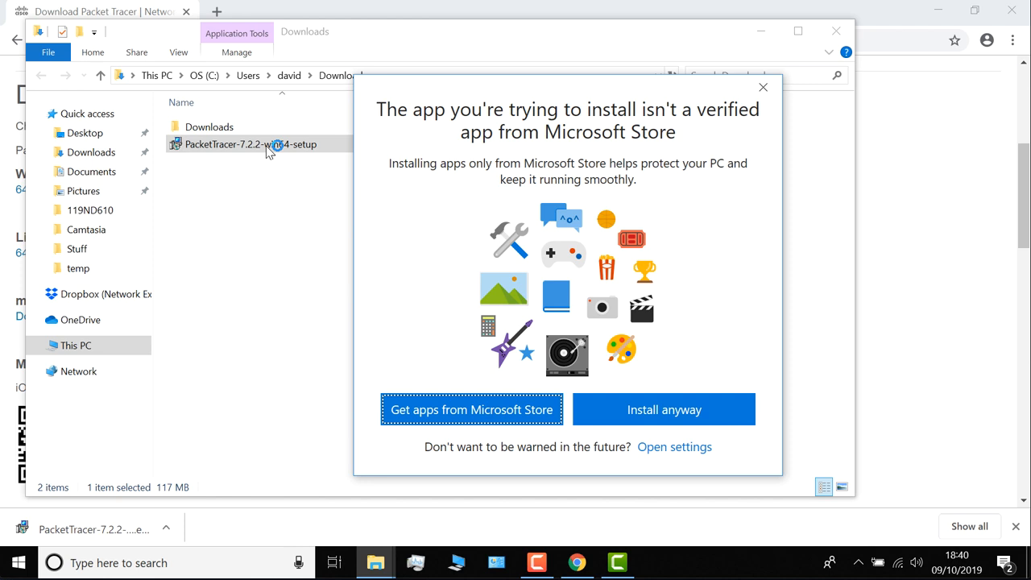
left_click(664, 409)
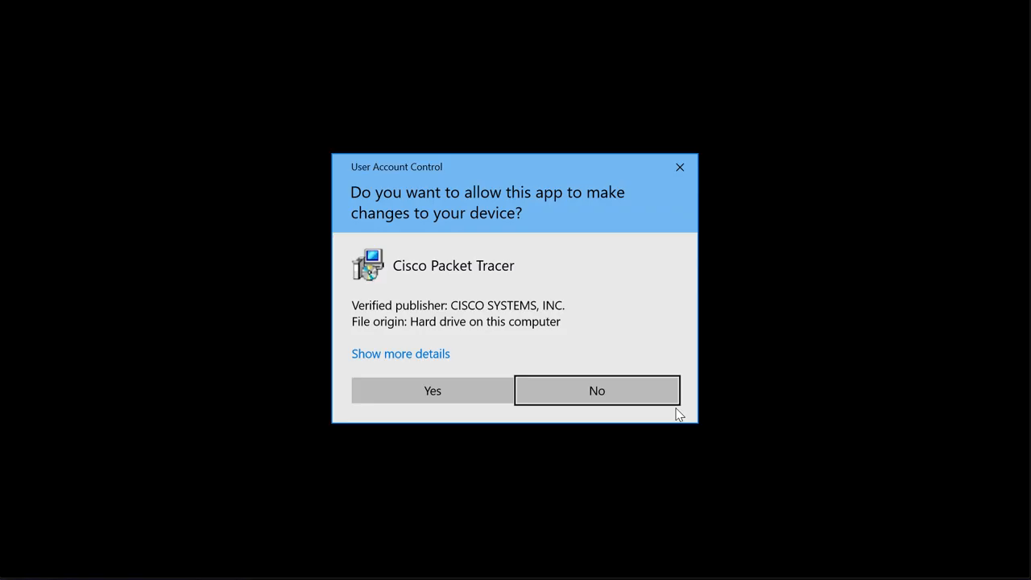